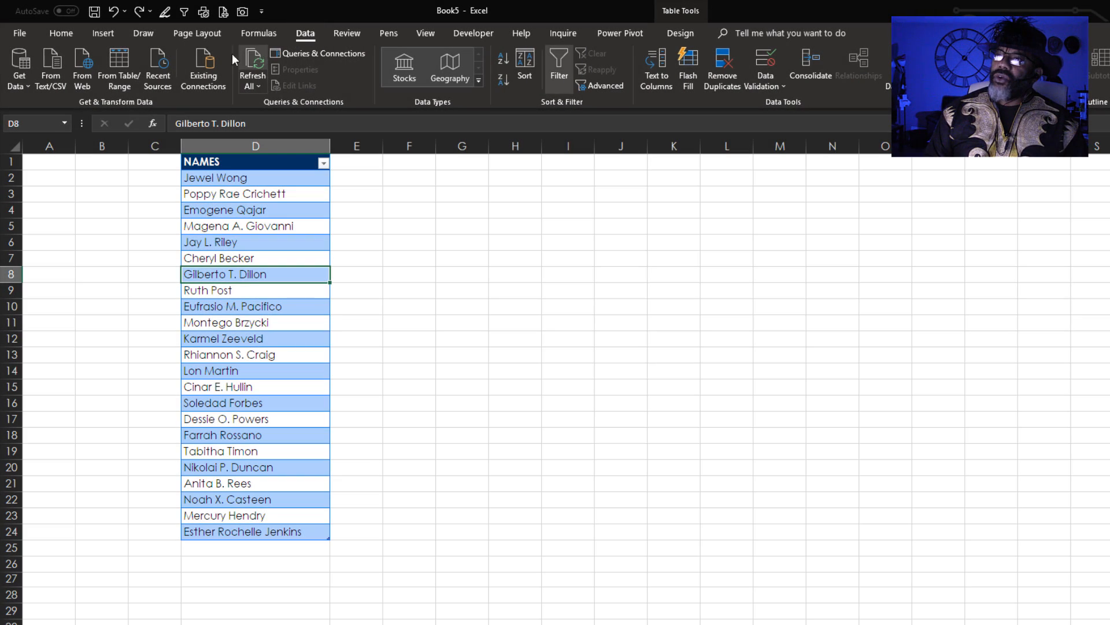
Load the NAMES table into Power Query Editor from the table range and show Add Column tools.
click(119, 67)
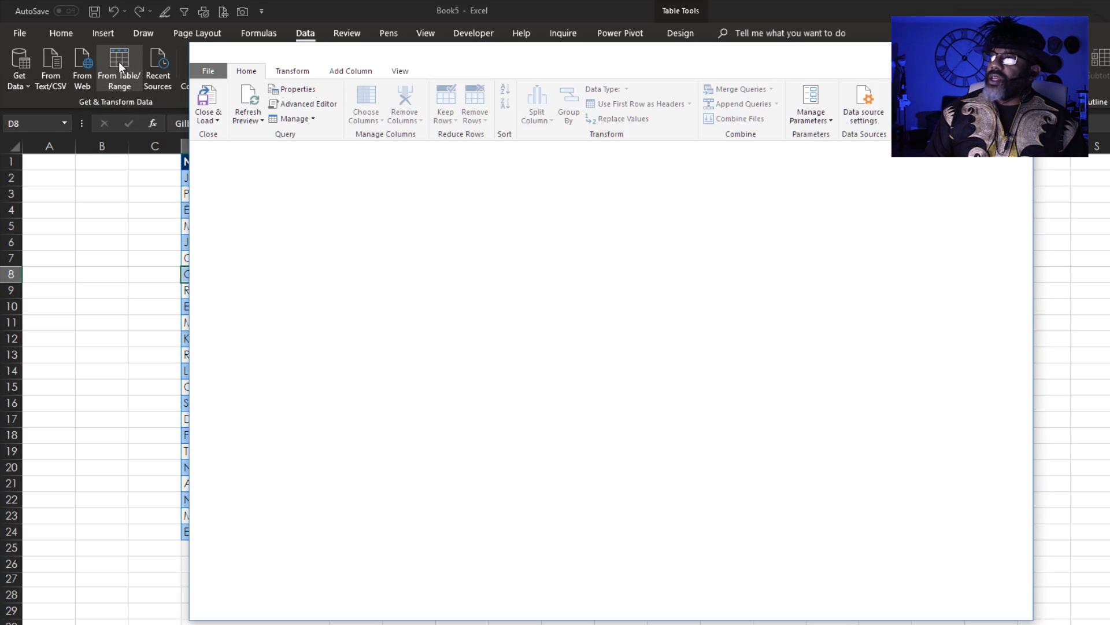
click(119, 68)
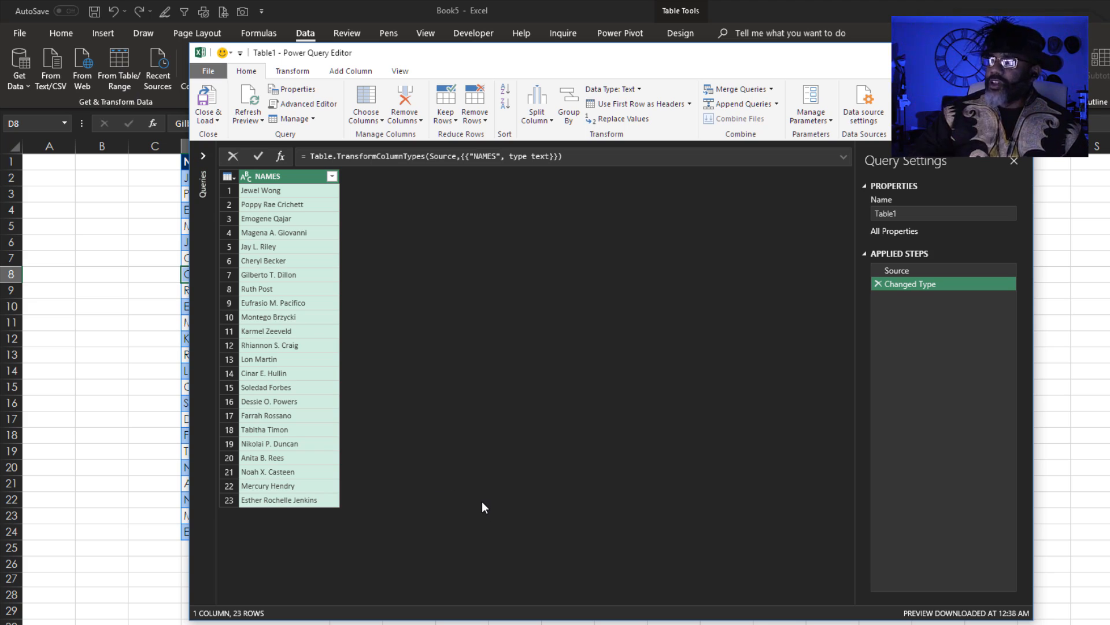
click(349, 71)
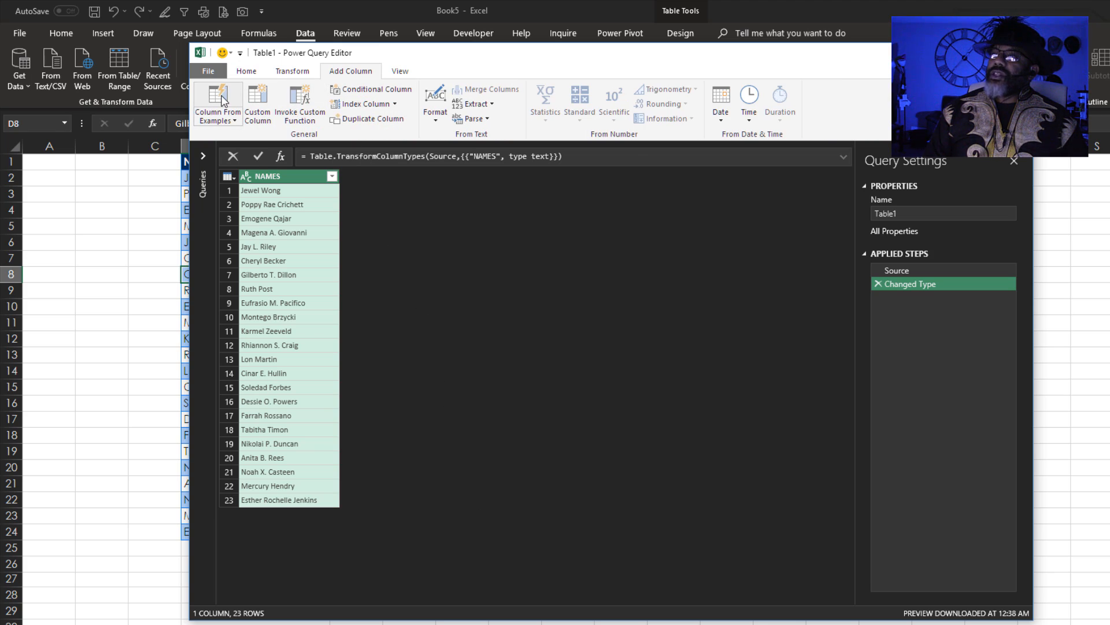
Start a column from examples, entering JW and MA as sample initials.
click(216, 99)
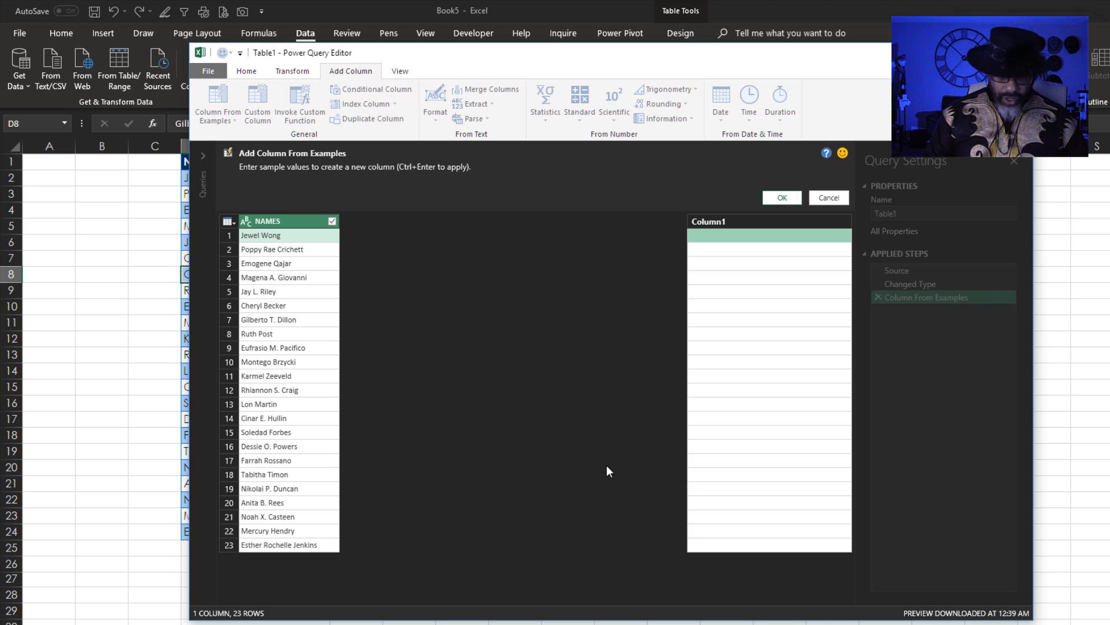
text(JW)
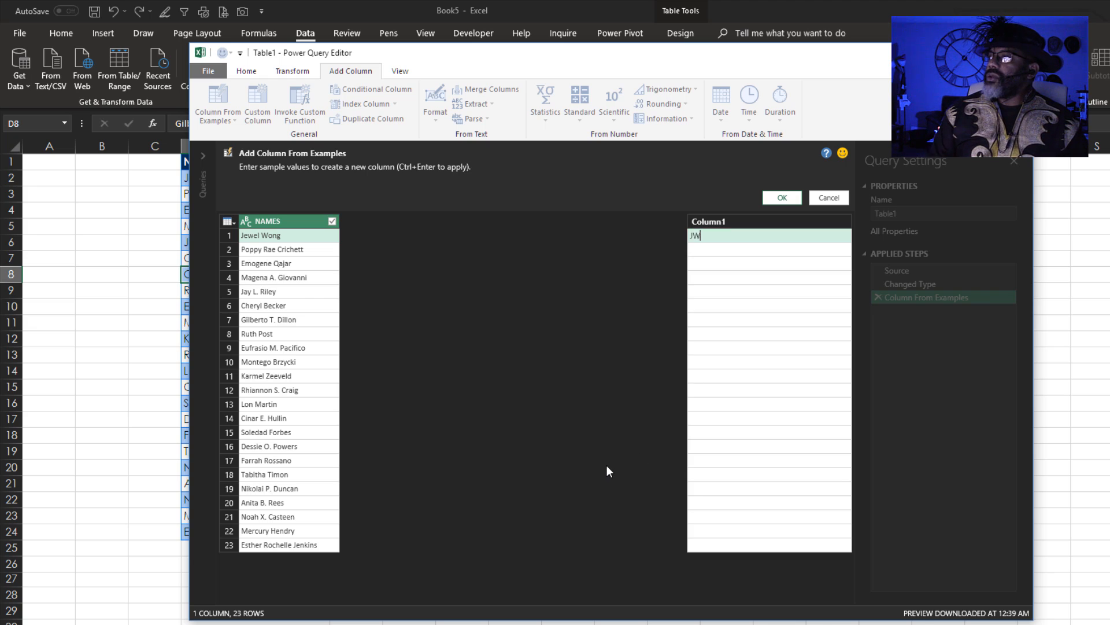
mouse_move(631, 359)
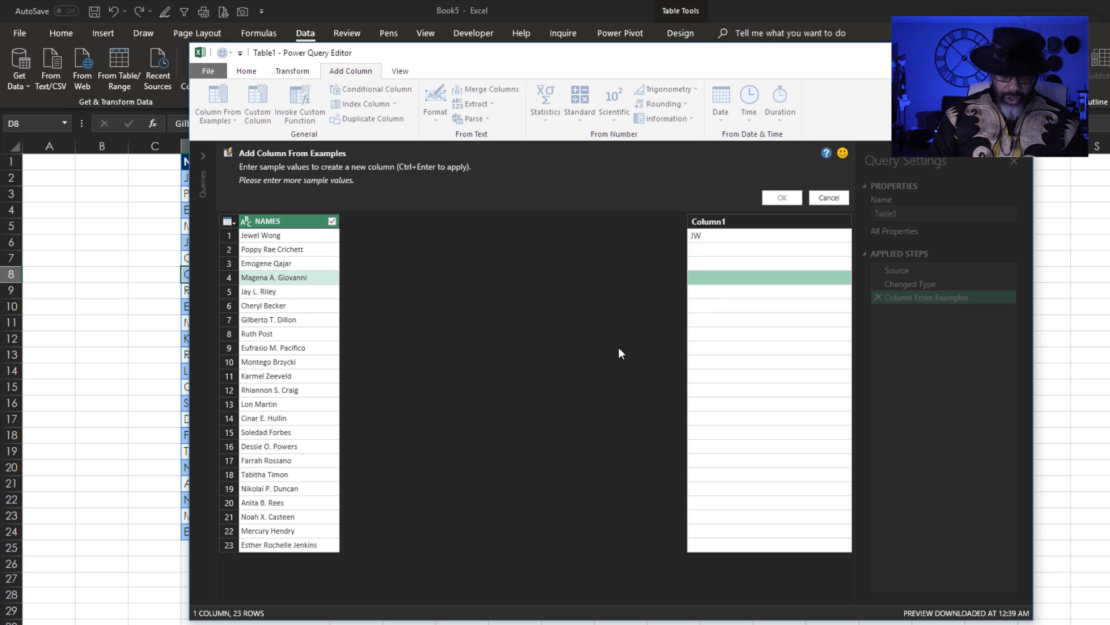
text(MAG)
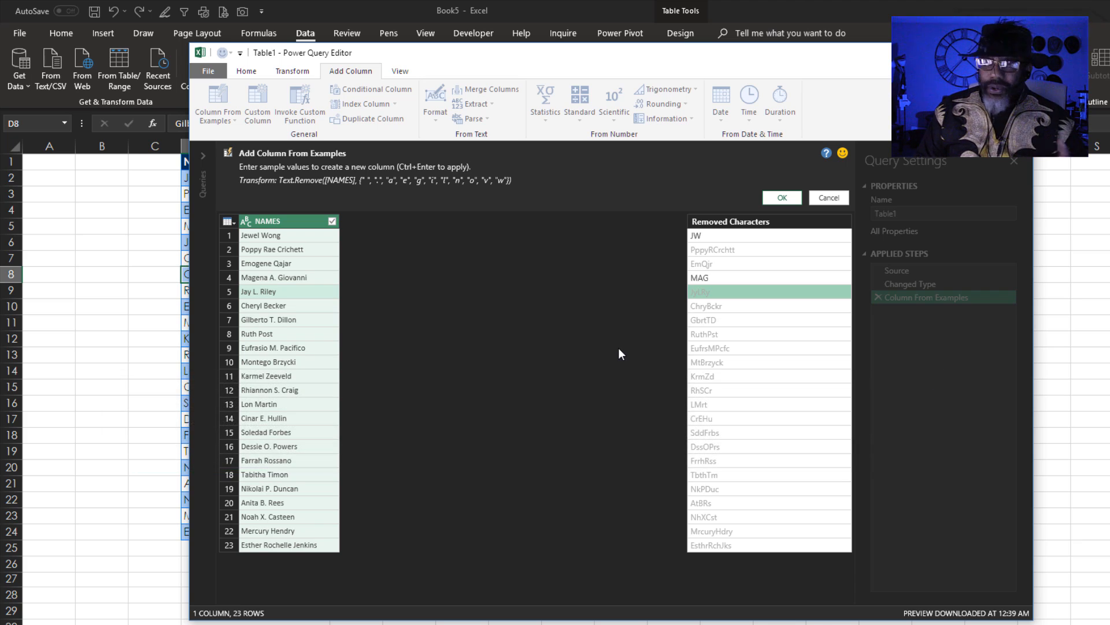
mouse_move(646, 215)
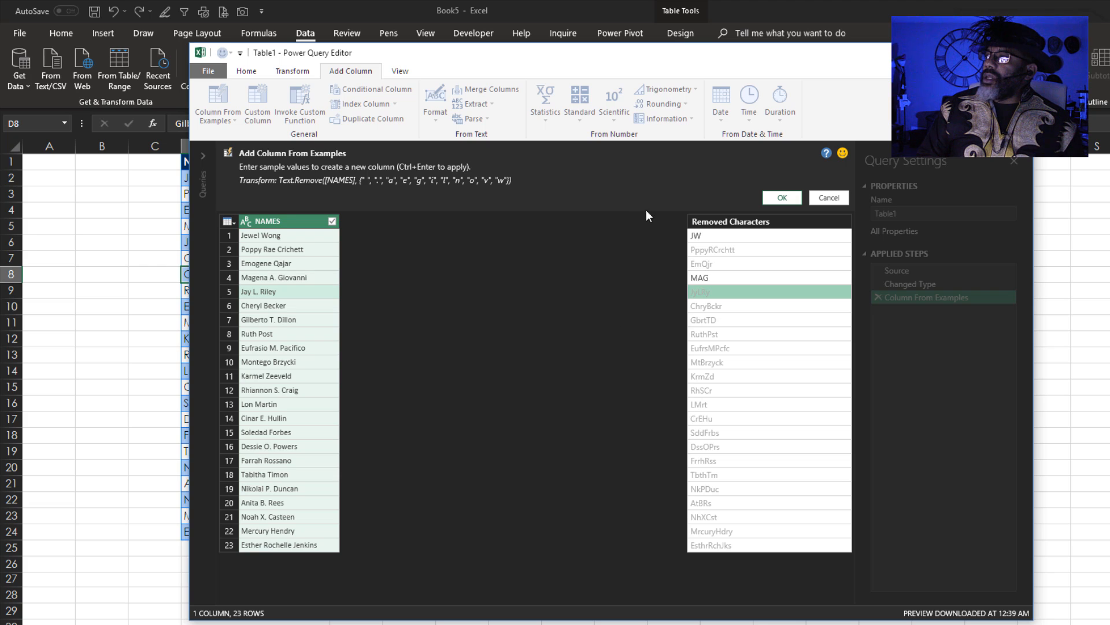
Accept the suggested Removed Characters column.
click(780, 198)
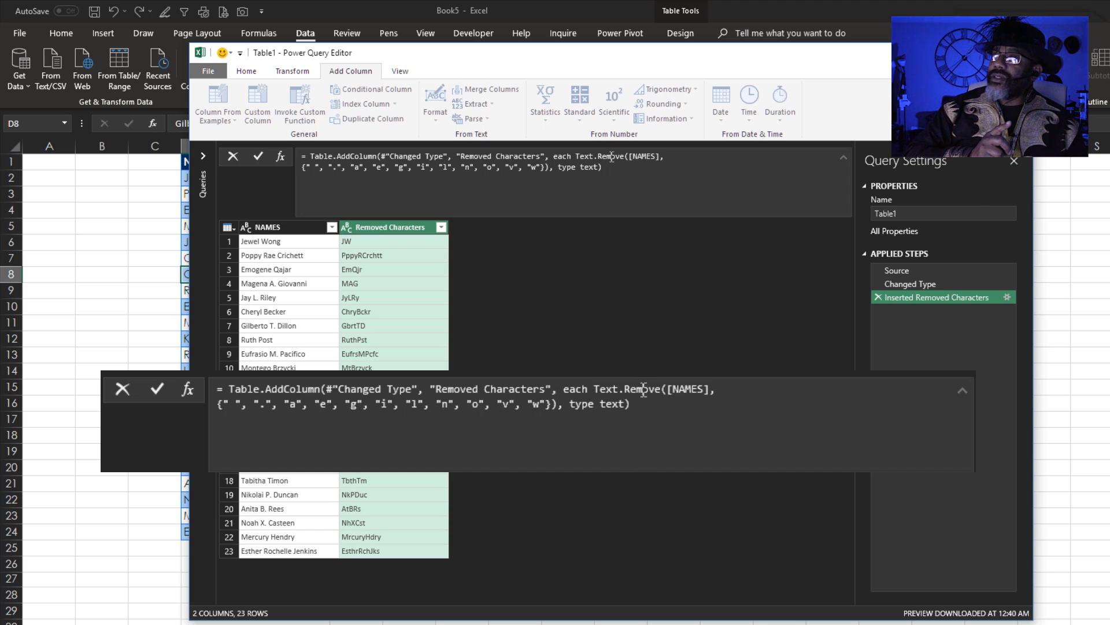
Change the formula to Text.Select with the character list {"A".."Z"}.
double_click(641, 389)
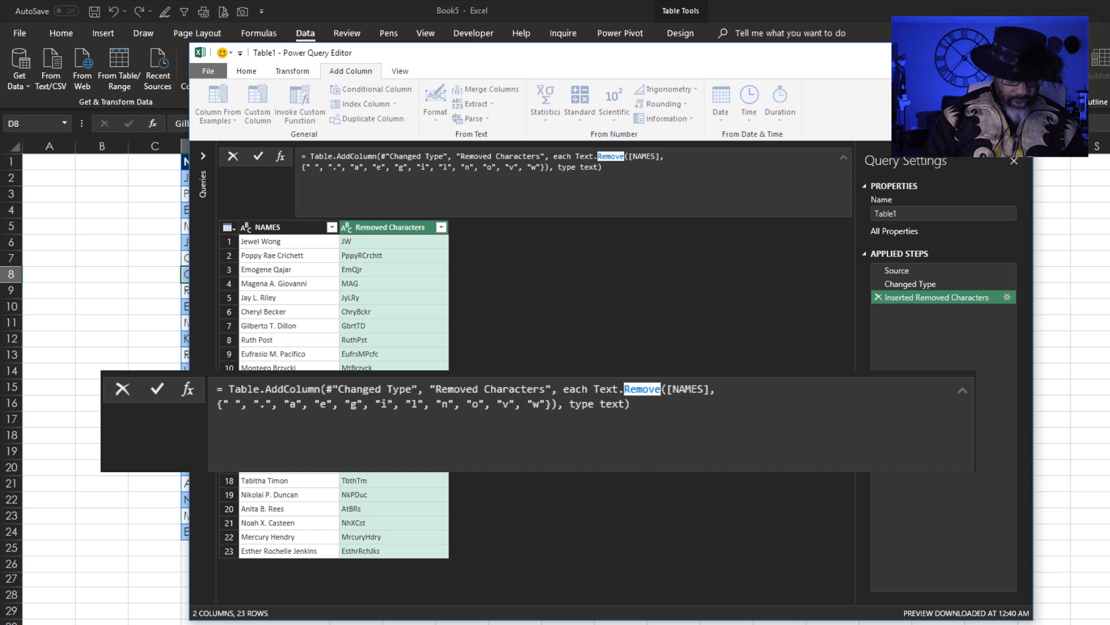
text(Select)
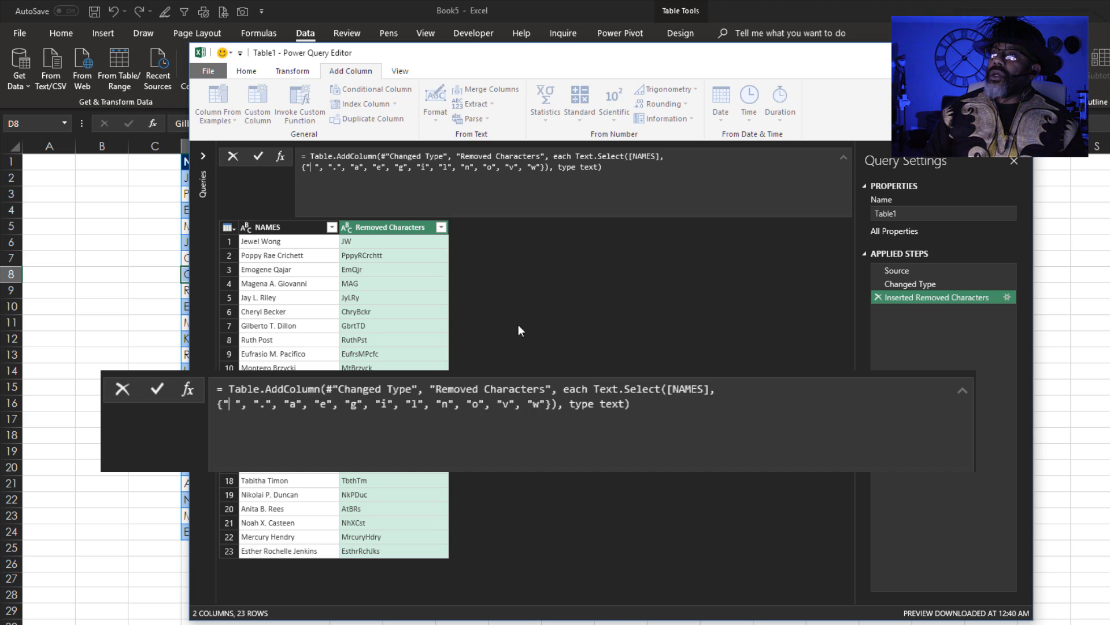
text(A"}), type text))
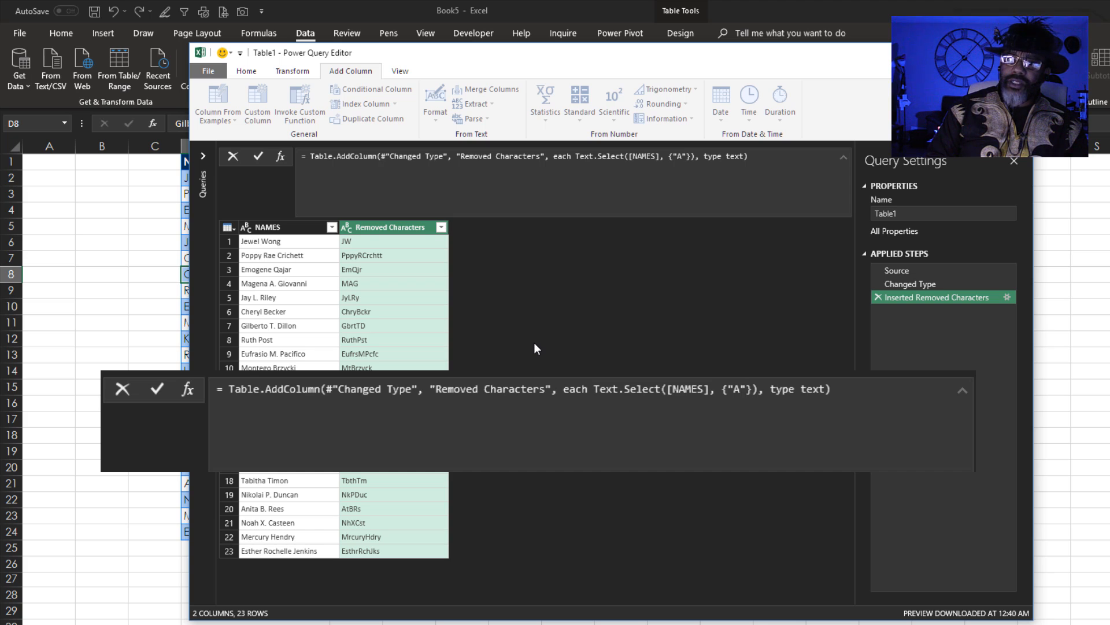
text(..")
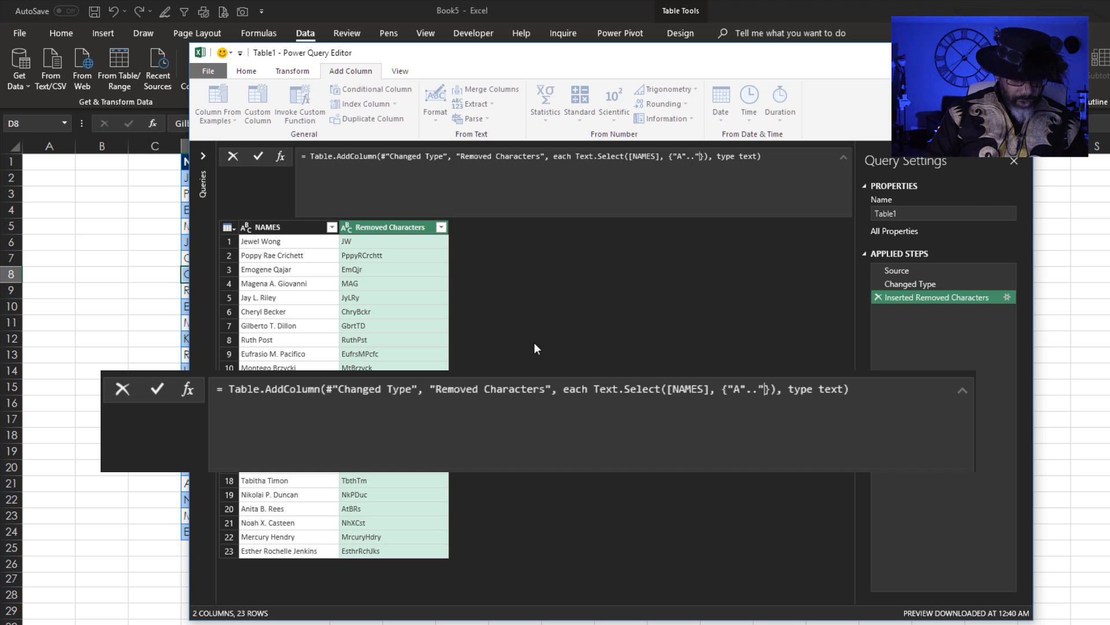
text(Z)
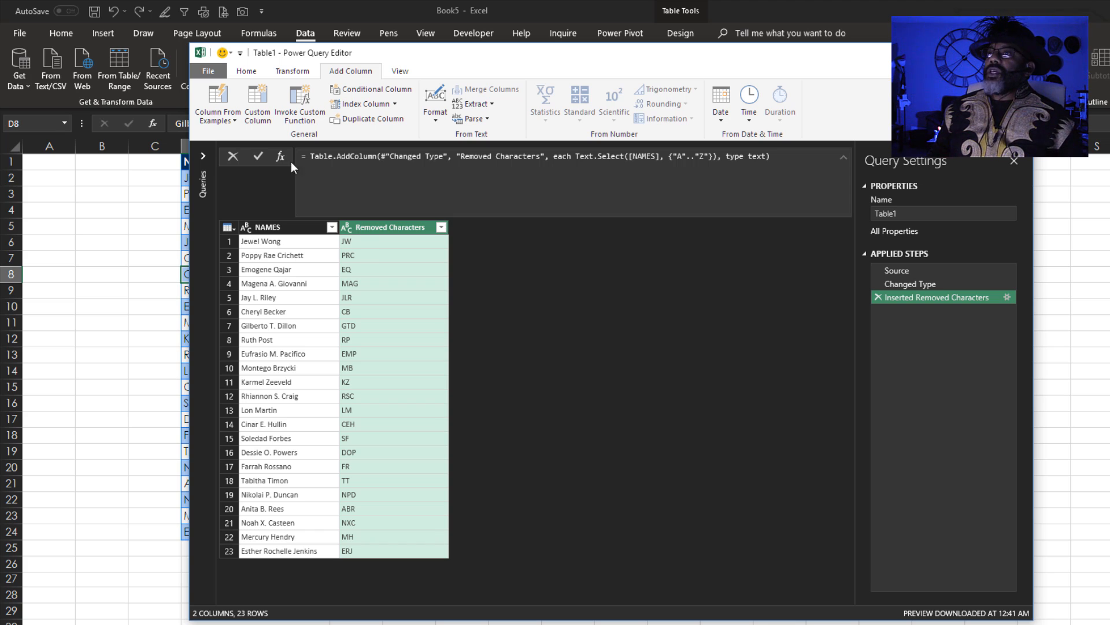
Close the editor via Close & Load To, targeting an existing worksheet location.
click(208, 71)
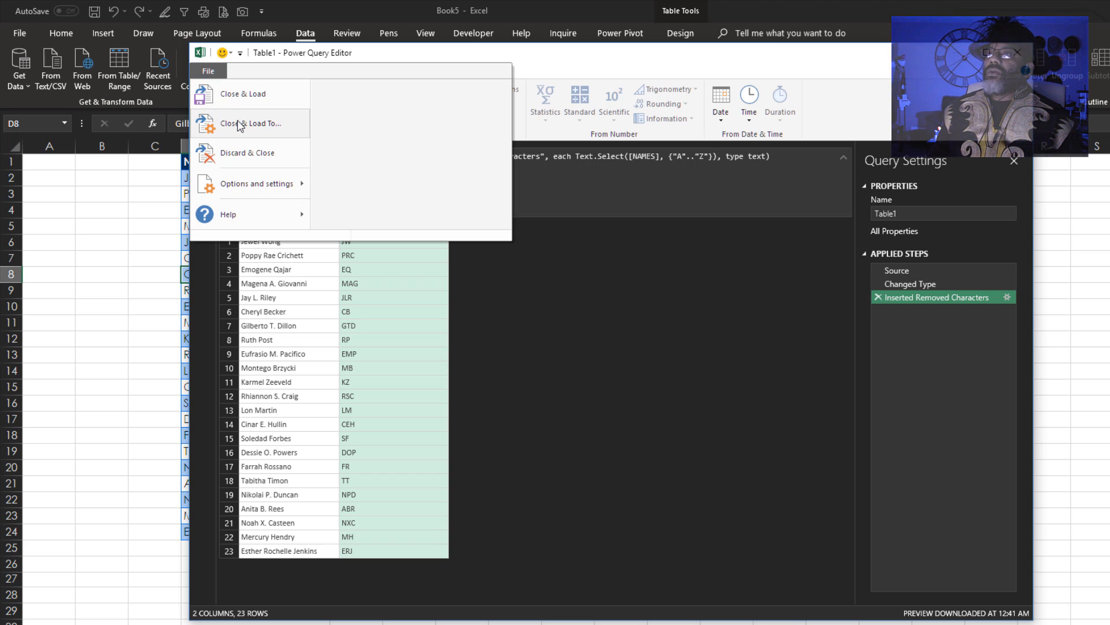
click(250, 123)
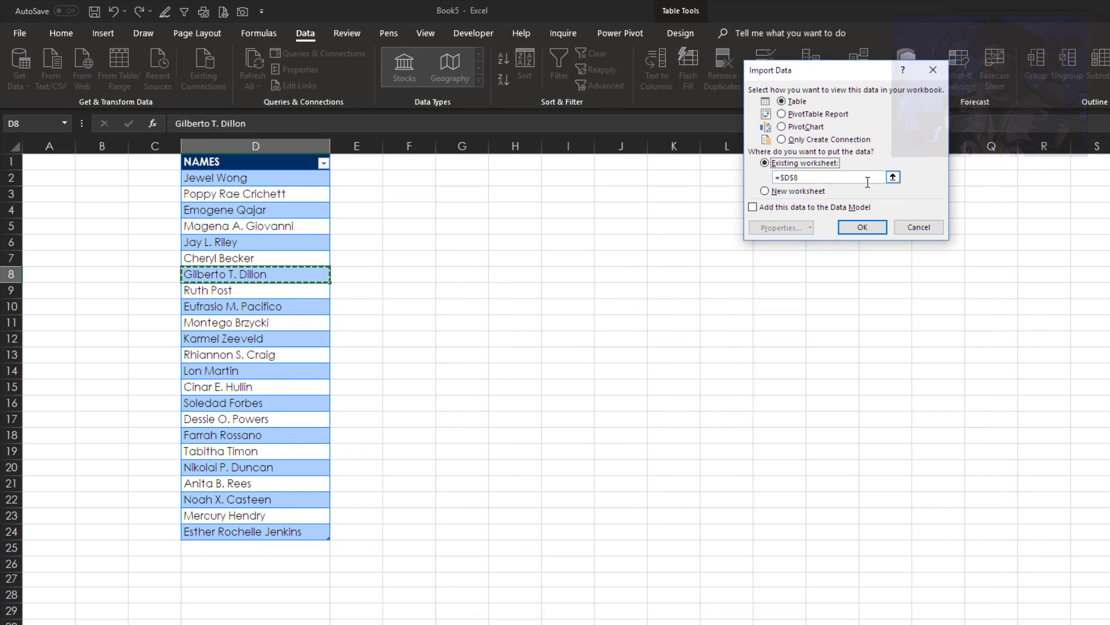
click(893, 177)
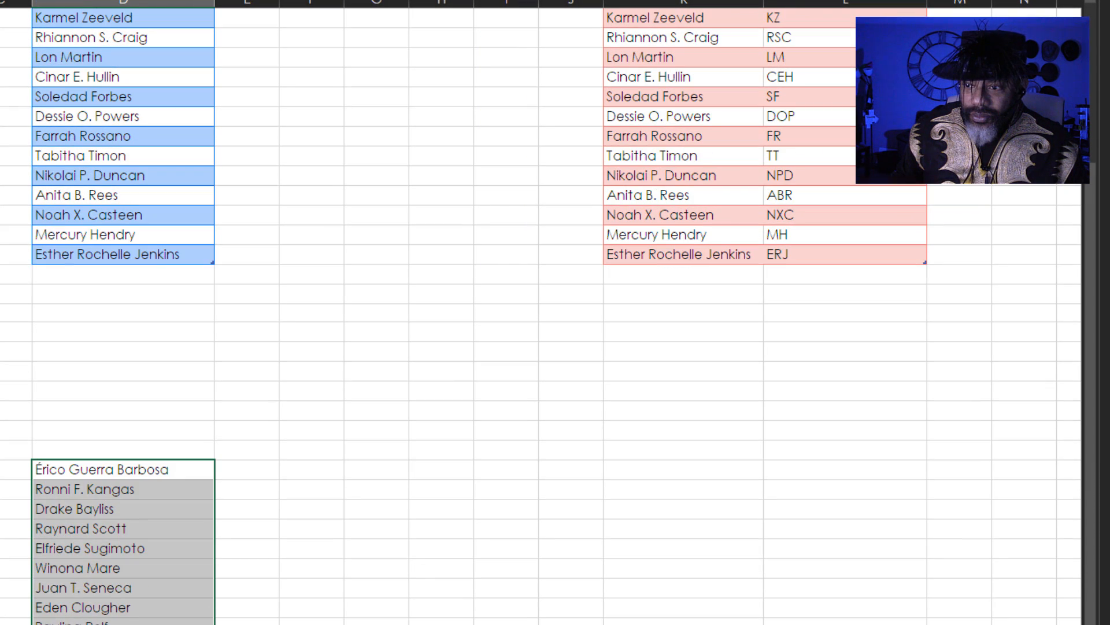
mouse_move(175, 470)
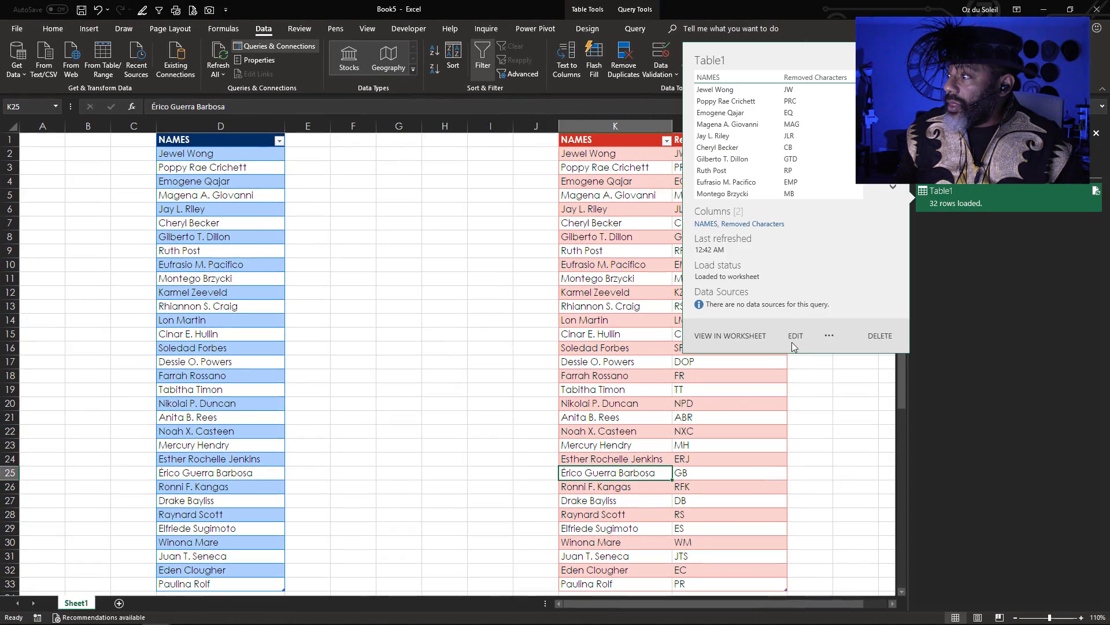
Reopen the initials query and start a second quoted item after "A".."Z".
click(795, 335)
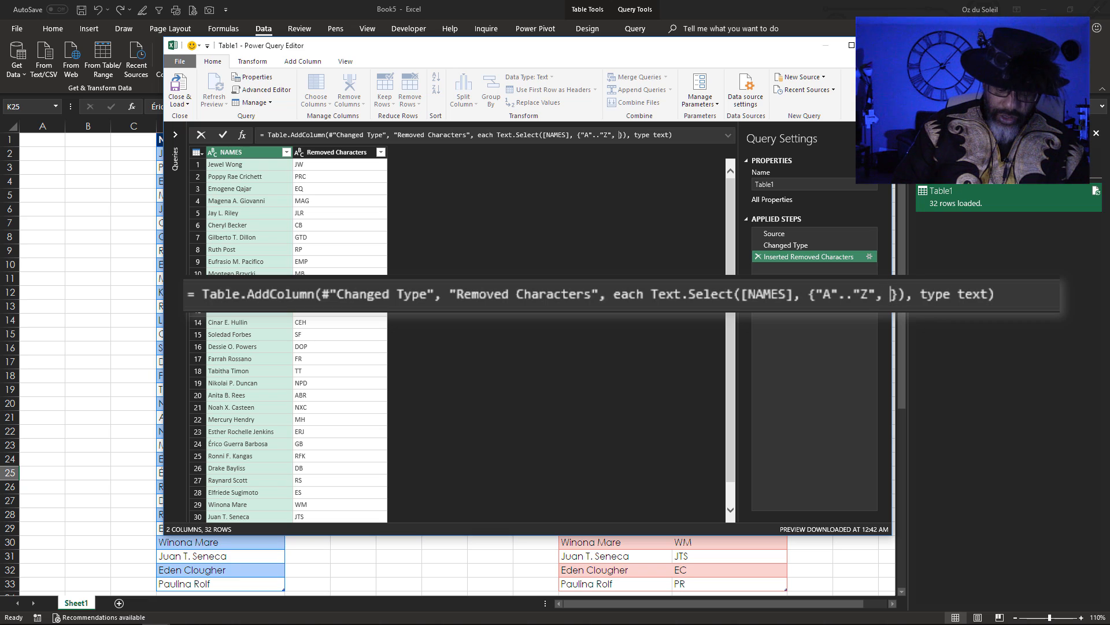
text(")
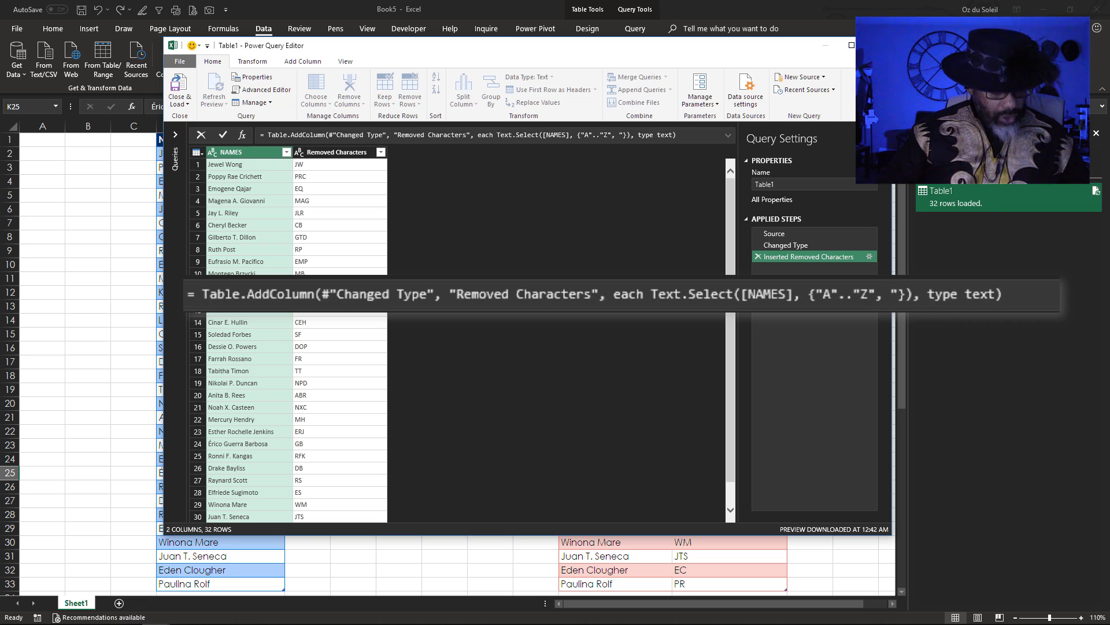